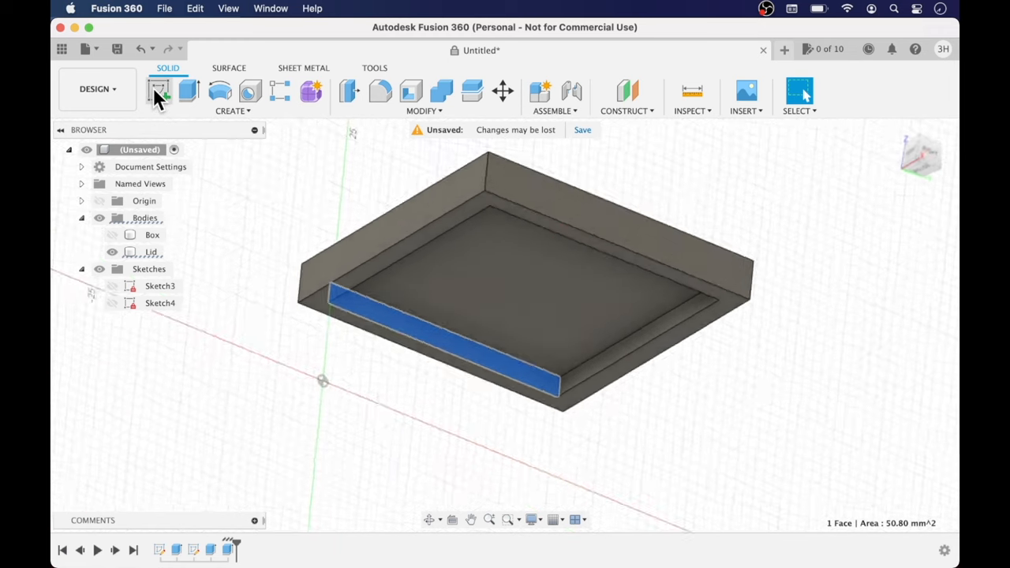
- Sketch a 2 × 6 mm rectangle on the lid's side plane, midpoint-constrained to the profile edge
{"action": "left_click", "coordinate": [158, 91]}
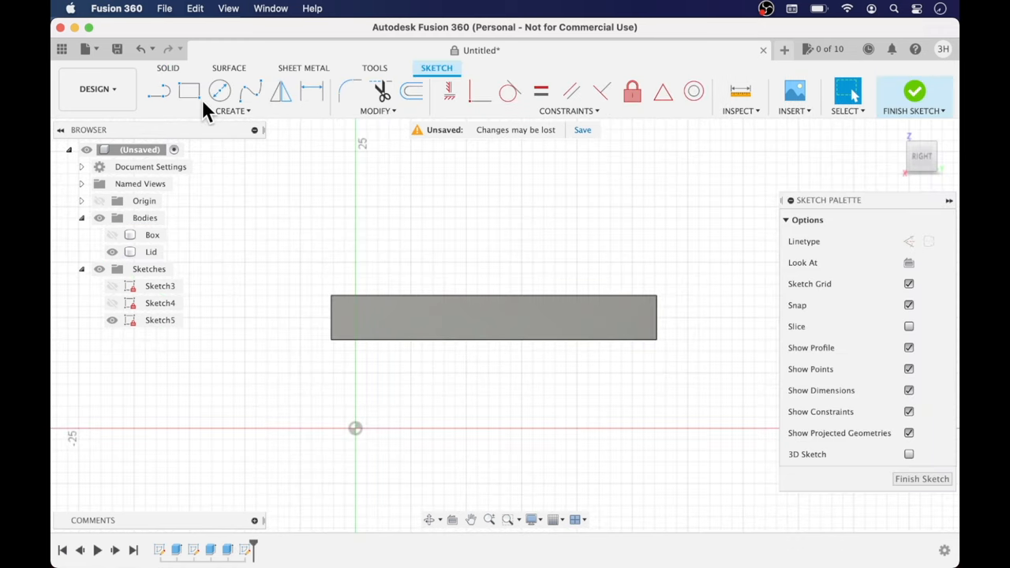
{"action": "left_click", "coordinate": [189, 91]}
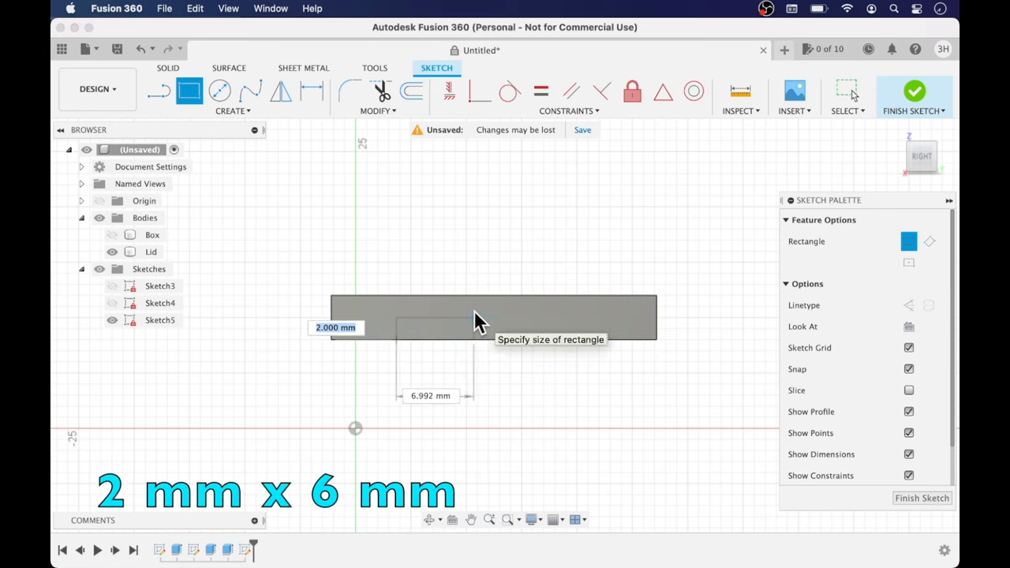
{"action": "type", "text": "6.00"}
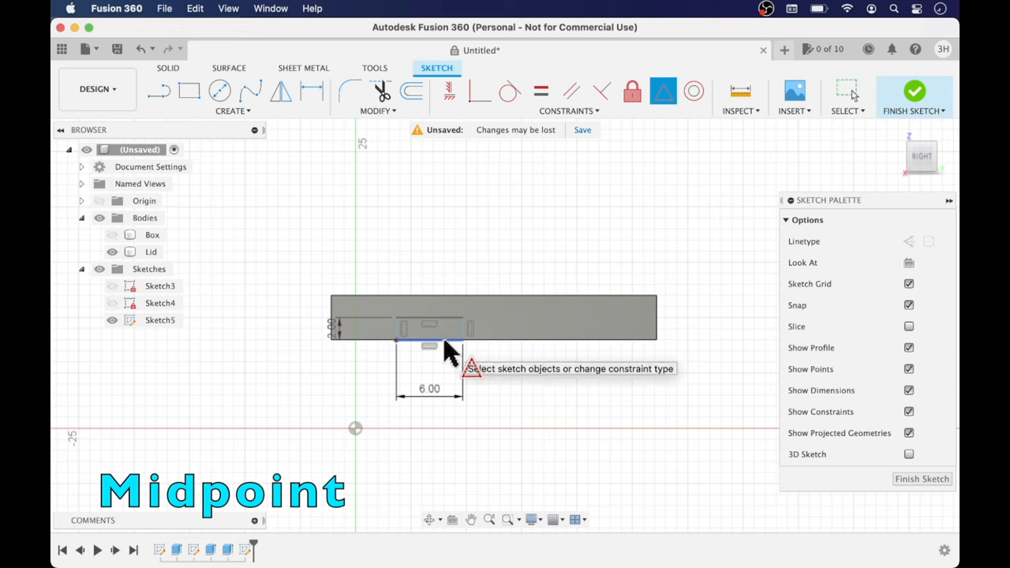
{"action": "left_click", "coordinate": [529, 340]}
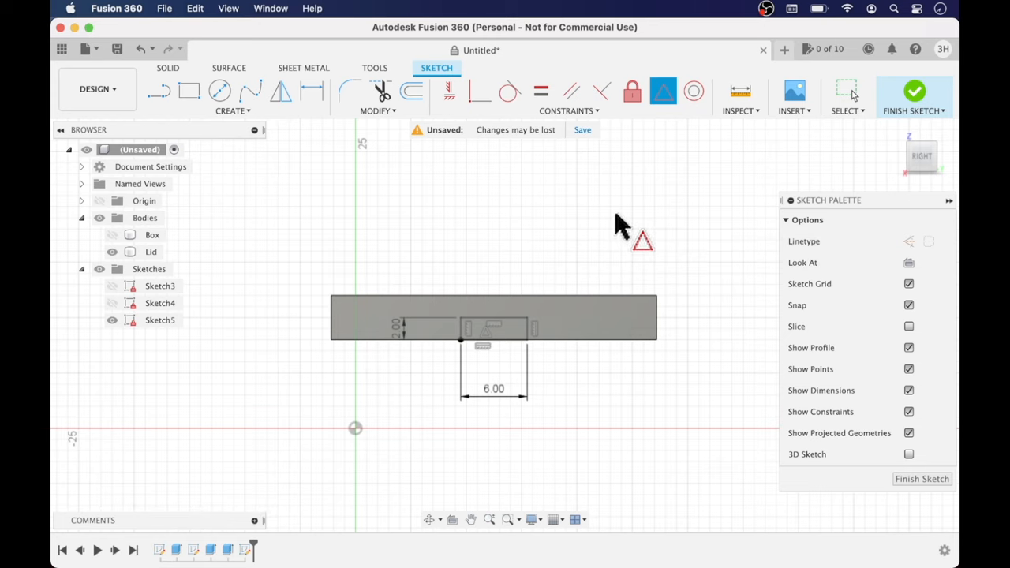
{"action": "mouse_move", "coordinate": [517, 343]}
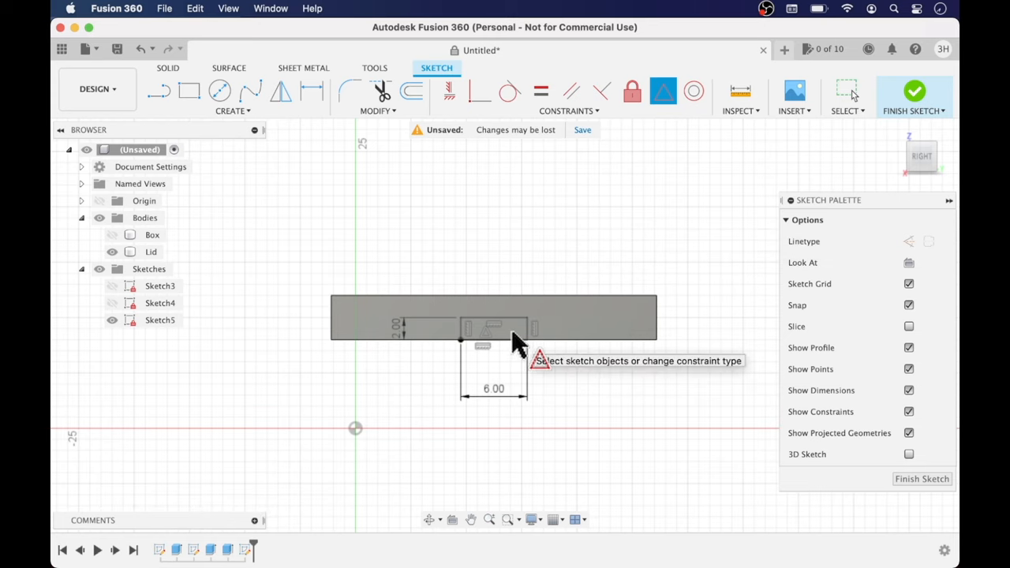
- Extrude the rectangle 2 mm with a −45° taper, joined to the lid as a tab
{"action": "key", "text": "e"}
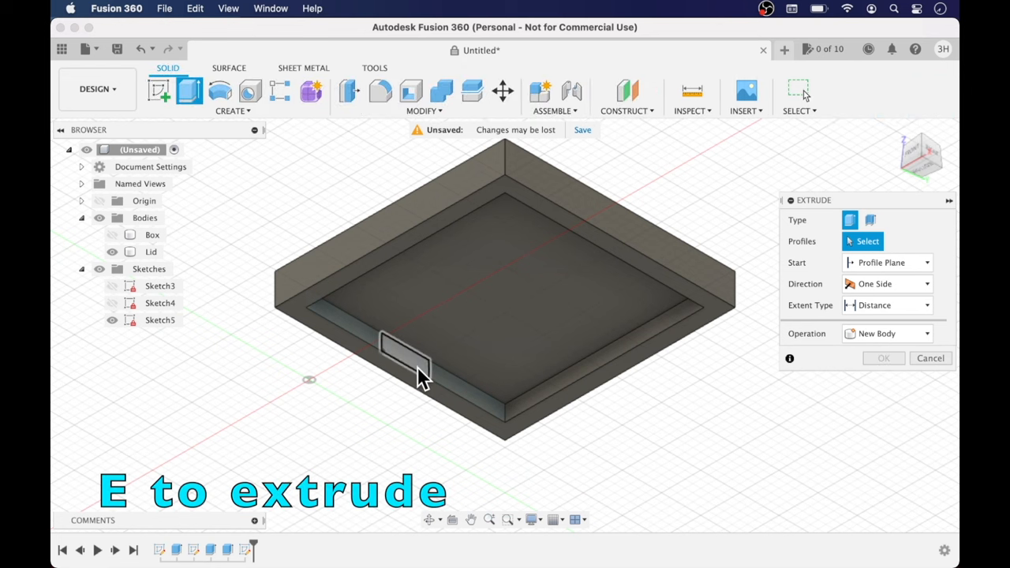
{"action": "left_click", "coordinate": [406, 355]}
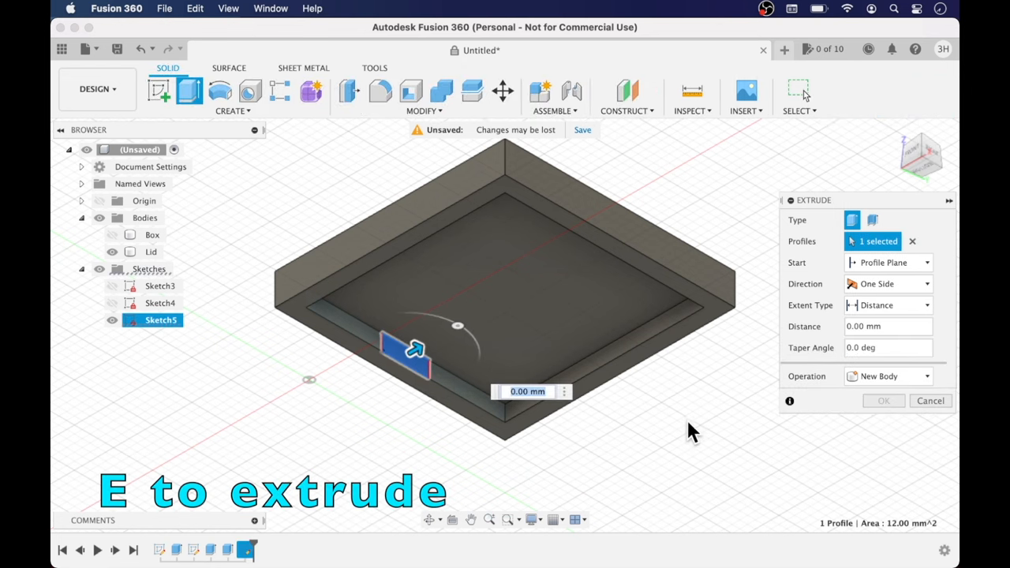
{"action": "left_click", "coordinate": [883, 326]}
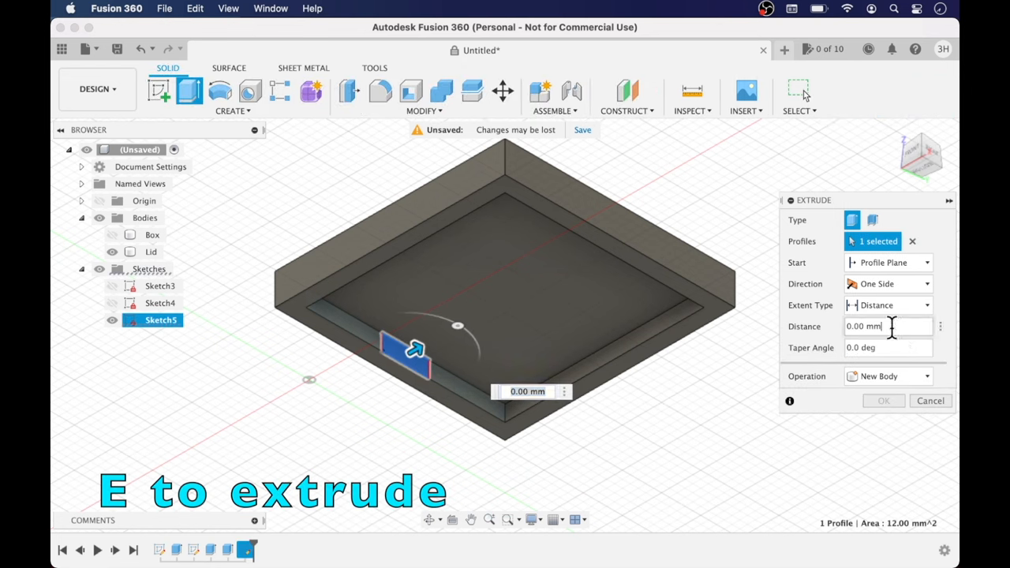
{"action": "type", "text": "2"}
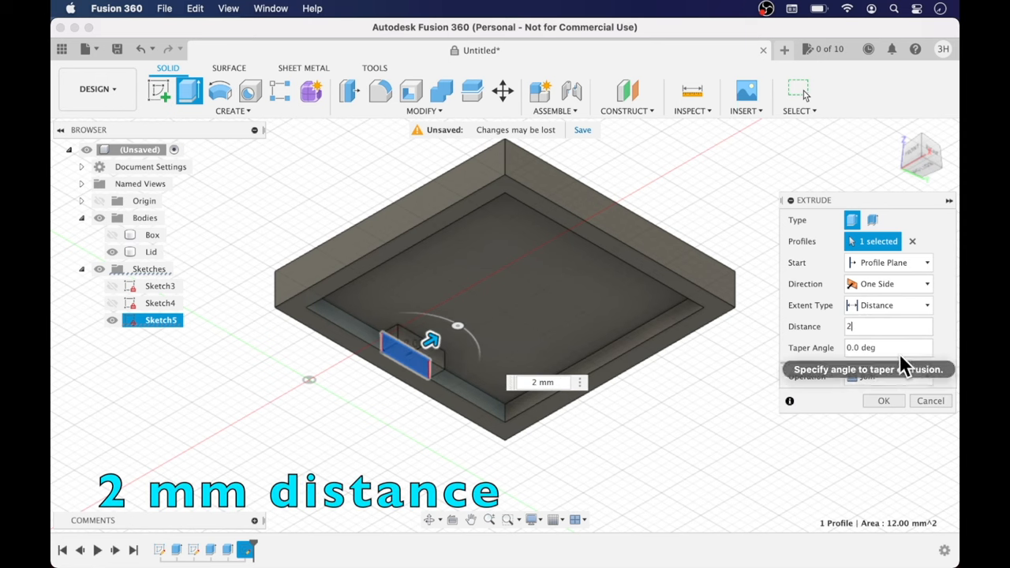
{"action": "left_click", "coordinate": [887, 347]}
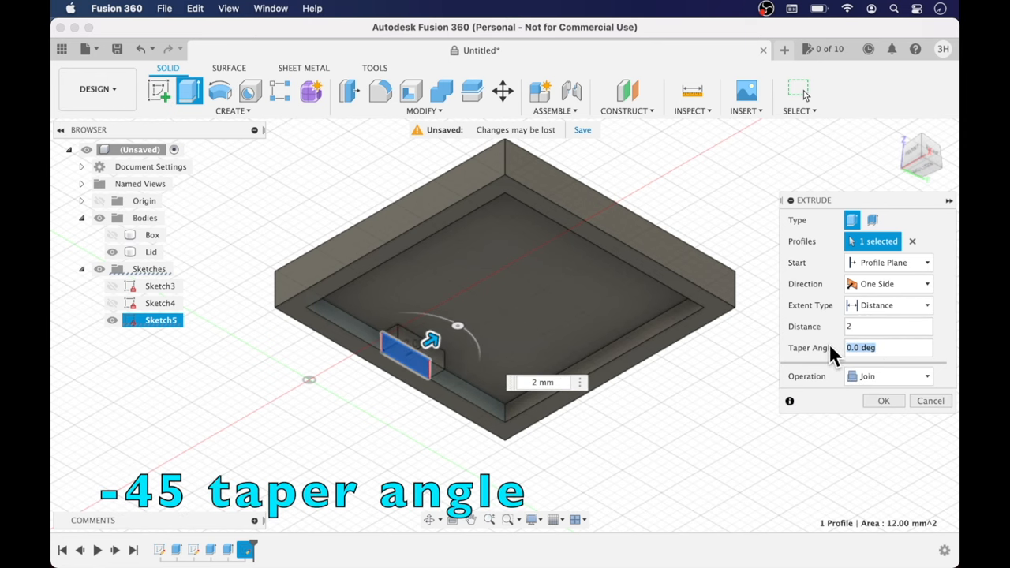
{"action": "type", "text": "-45"}
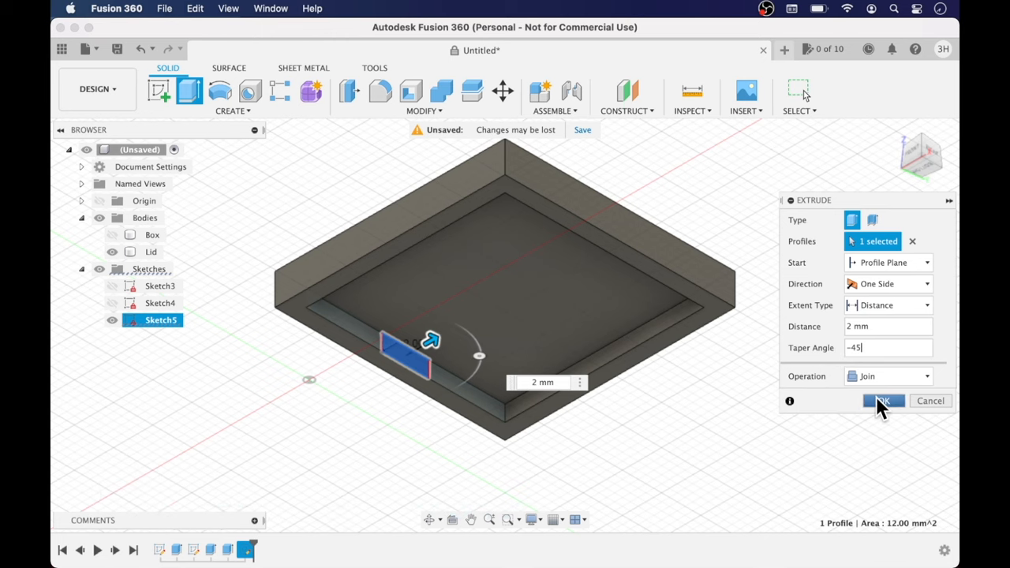
{"action": "left_click", "coordinate": [883, 400]}
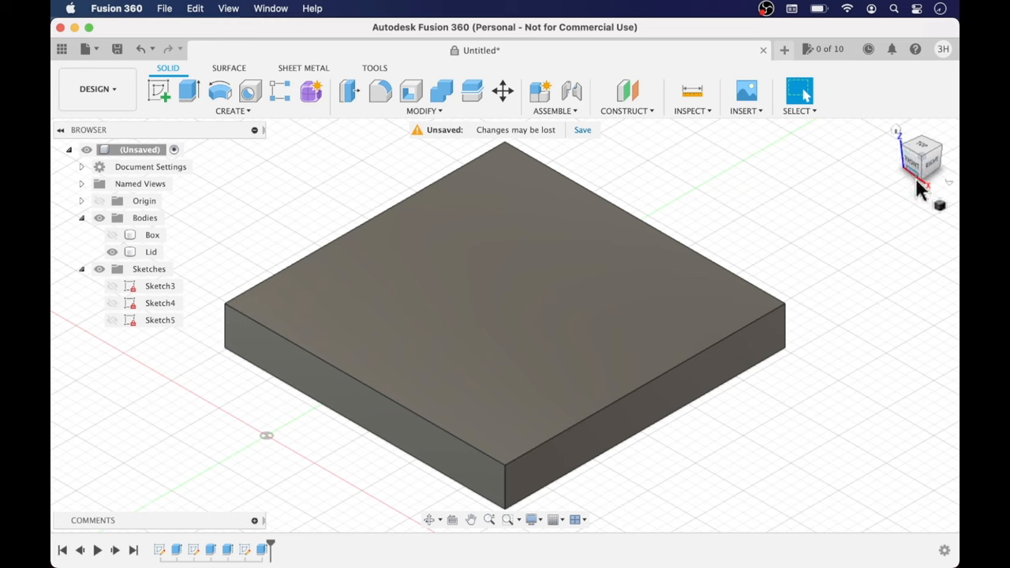
- Create a Midplane construction plane between the lid's two opposite side faces
{"action": "left_click", "coordinate": [625, 111]}
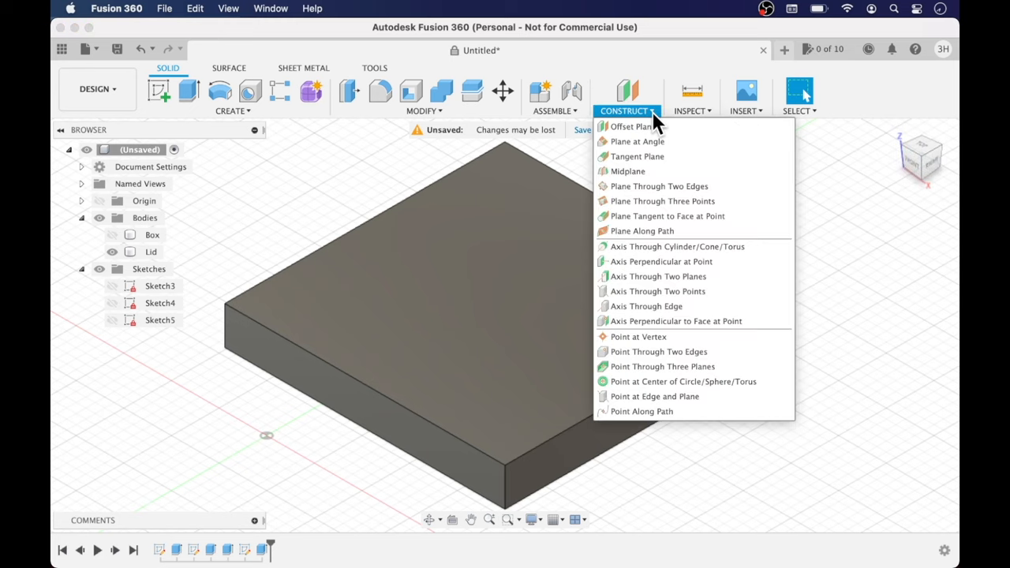
{"action": "mouse_move", "coordinate": [627, 171]}
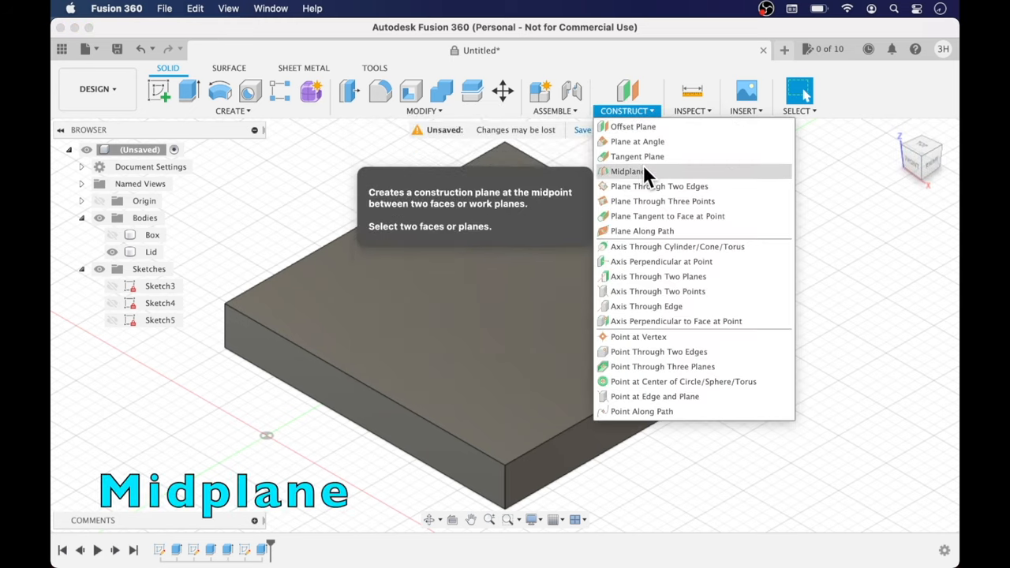
{"action": "left_click", "coordinate": [628, 171]}
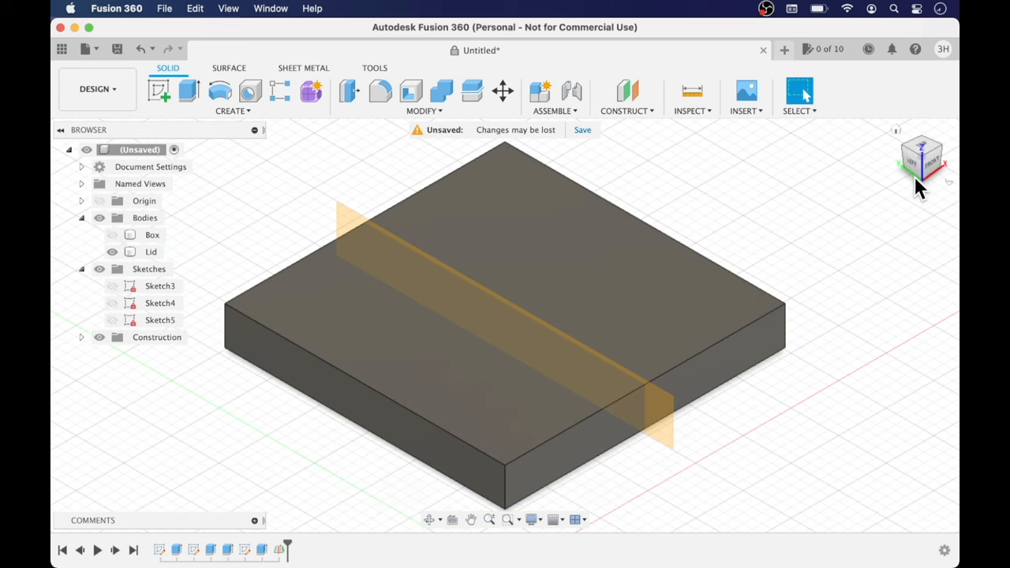
{"action": "mouse_move", "coordinate": [946, 182]}
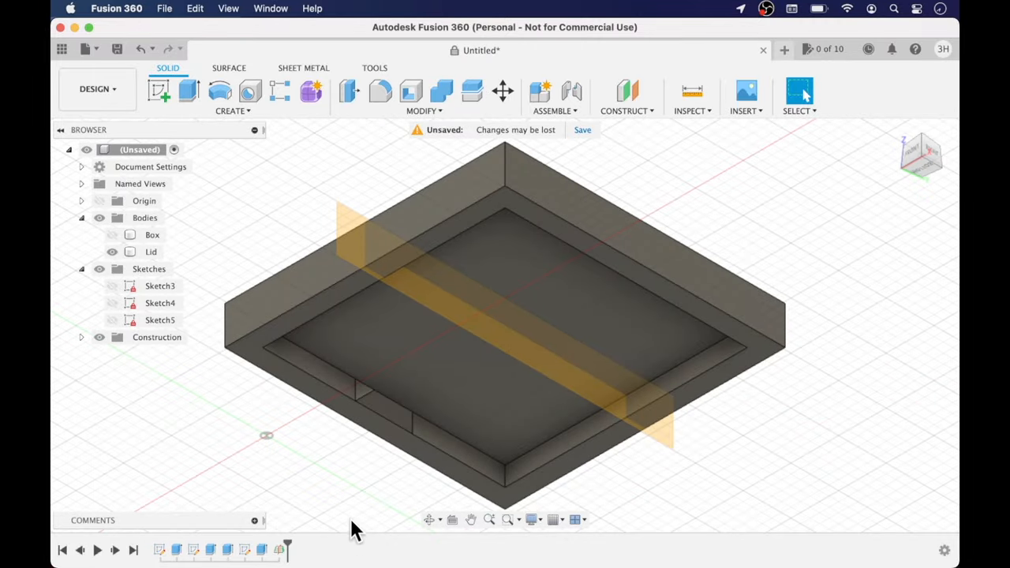
- Fillet the tab's outer top edge with a 0.4 mm radius
{"action": "left_click", "coordinate": [151, 251]}
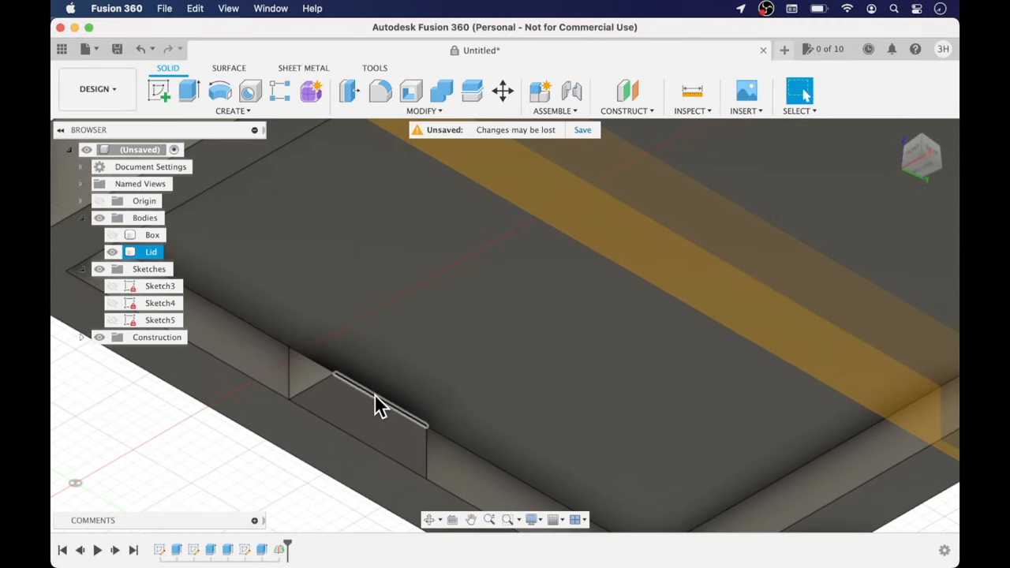
{"action": "left_click", "coordinate": [380, 91]}
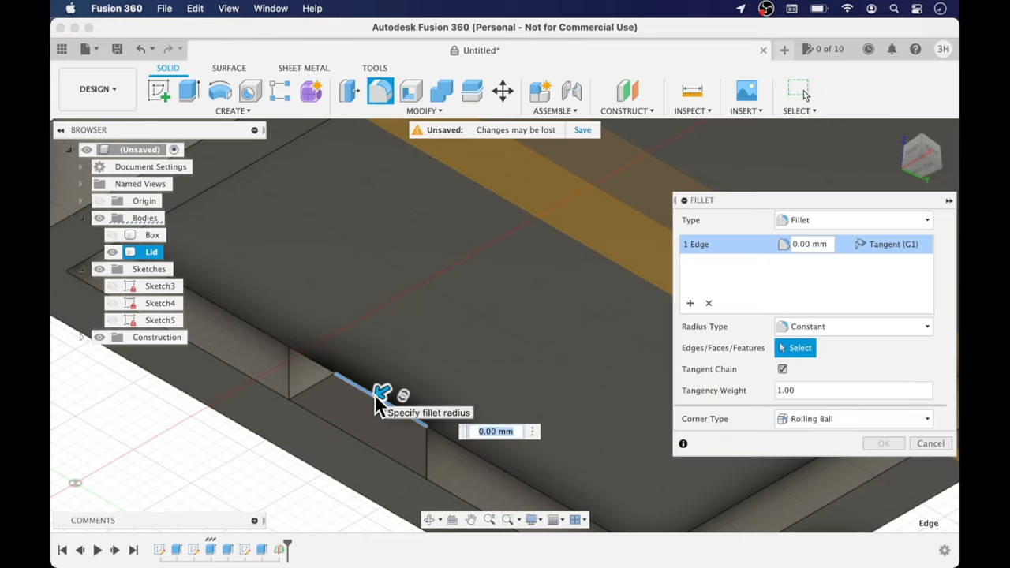
{"action": "type", "text": "4"}
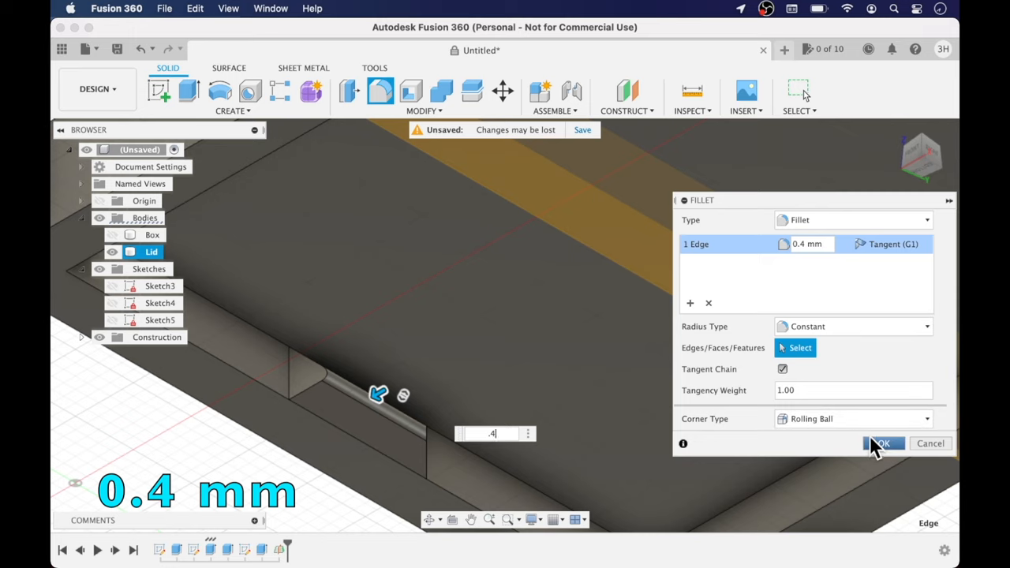
{"action": "left_click", "coordinate": [881, 442]}
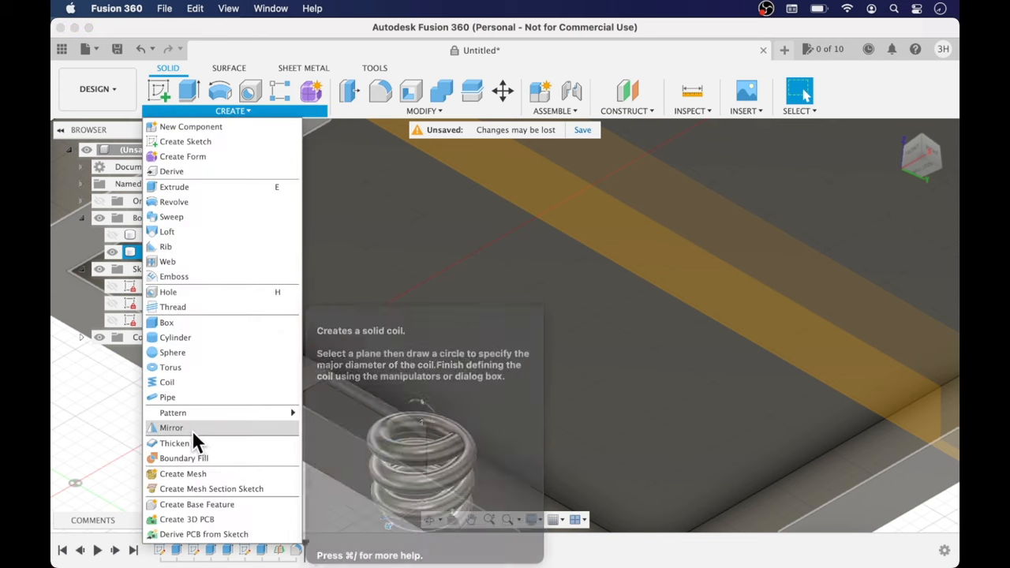
- Mirror the tab's faces across the midplane to the lid's opposite side
{"action": "left_click", "coordinate": [171, 427]}
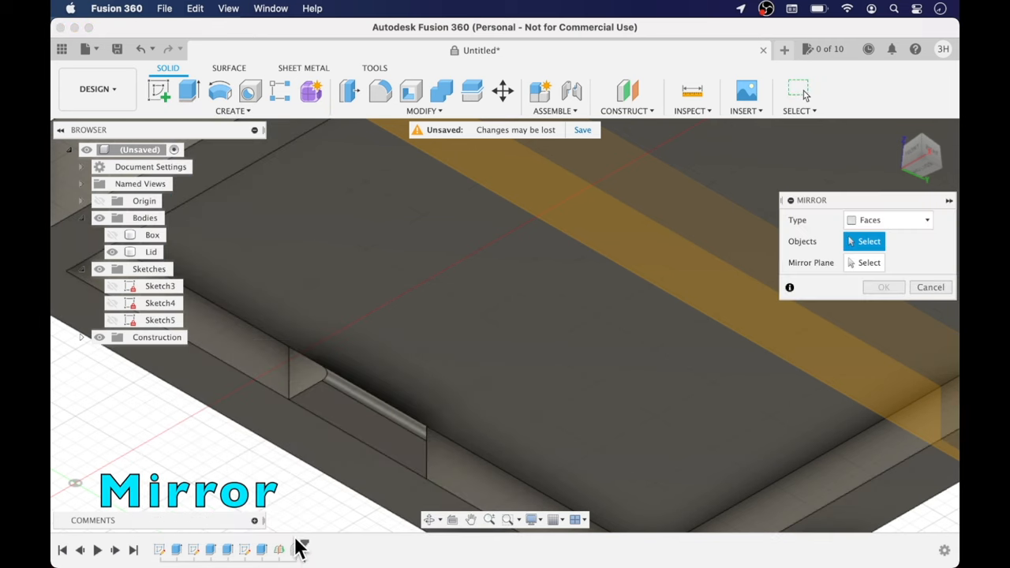
{"action": "left_click", "coordinate": [371, 402]}
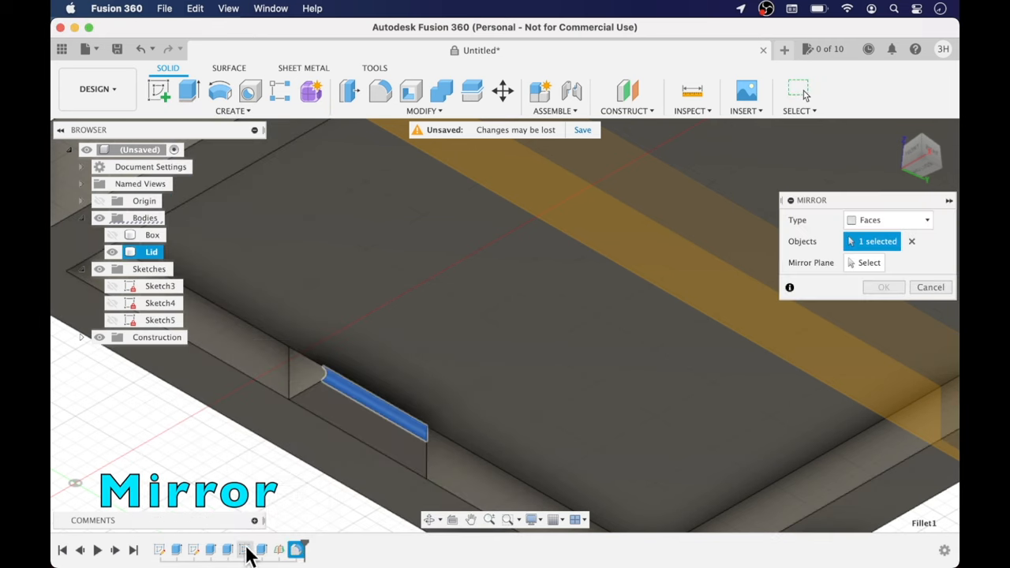
{"action": "left_click", "coordinate": [362, 410]}
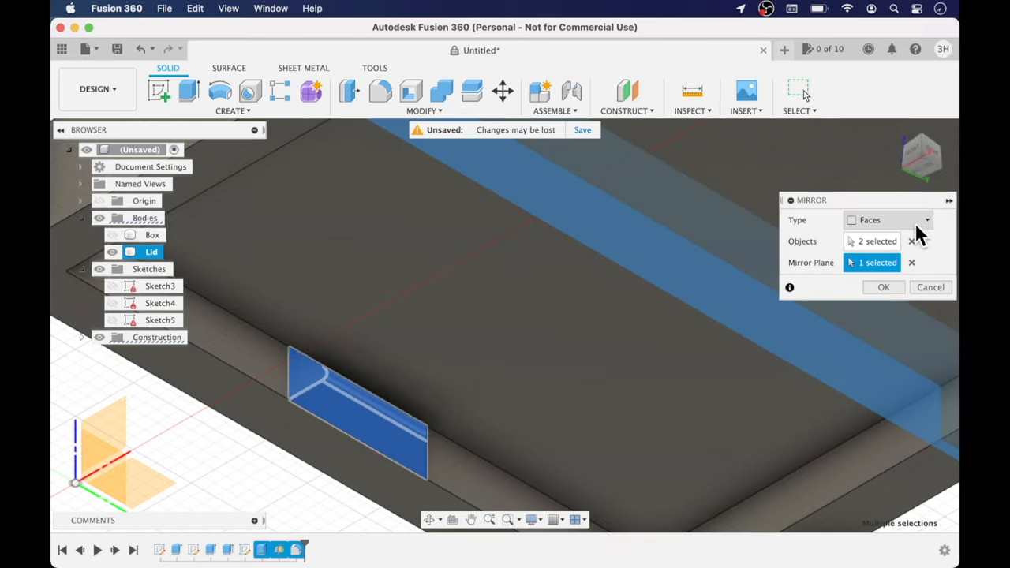
{"action": "mouse_move", "coordinate": [907, 177]}
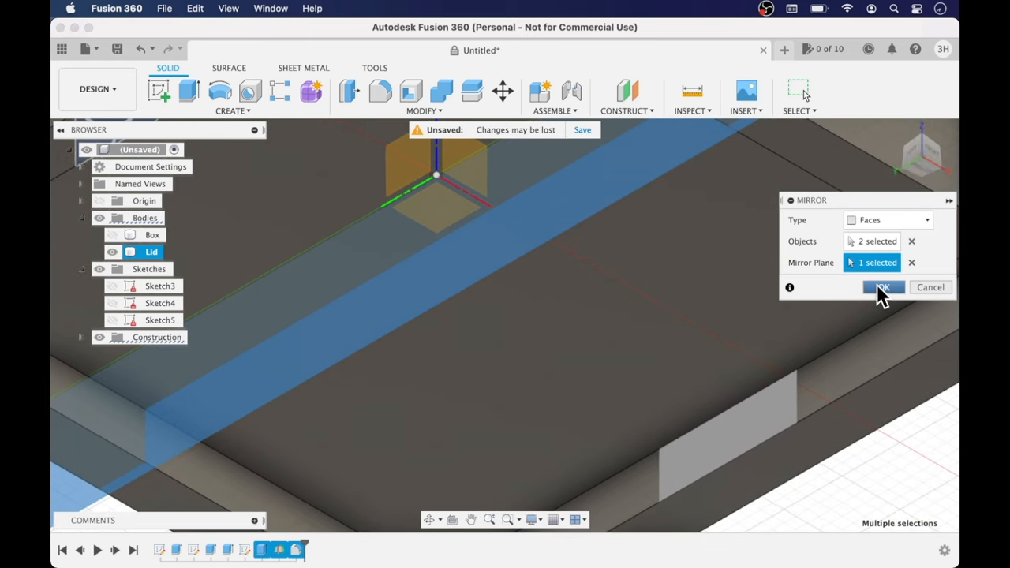
{"action": "left_click", "coordinate": [883, 286]}
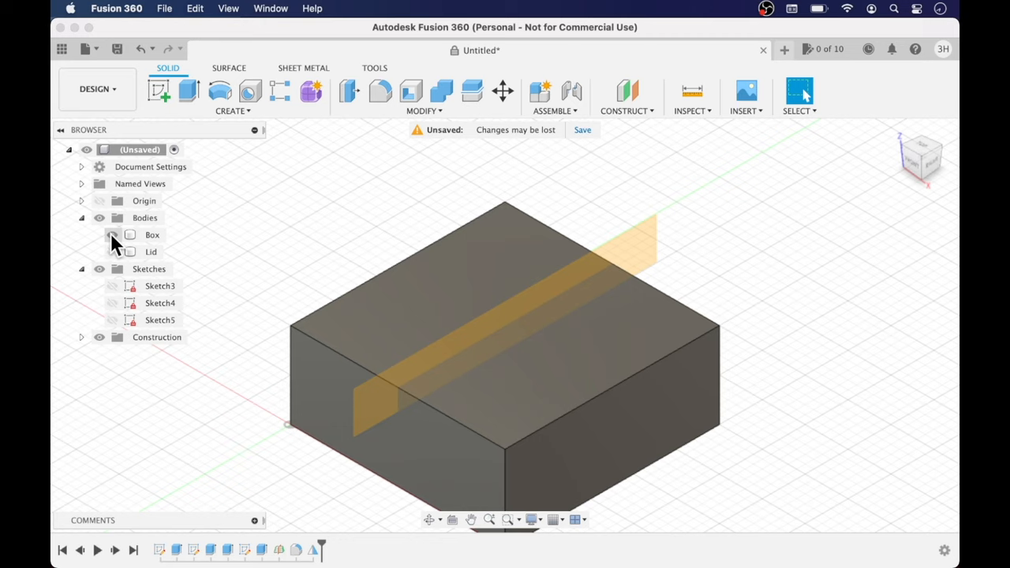
- Show the Box body, select Sketch5's small rectangle, and begin extruding it
{"action": "left_click", "coordinate": [112, 251]}
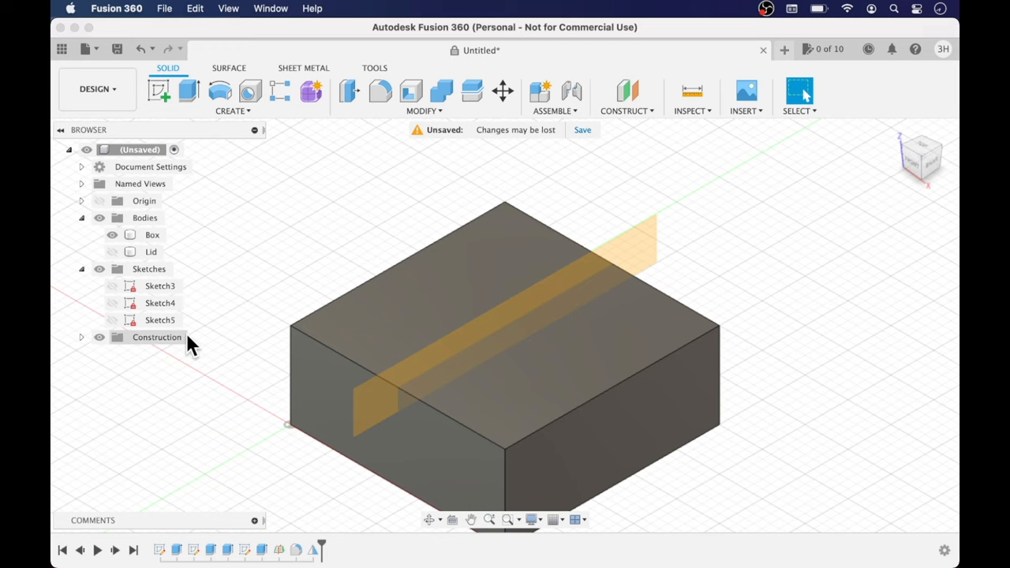
{"action": "left_click", "coordinate": [160, 320]}
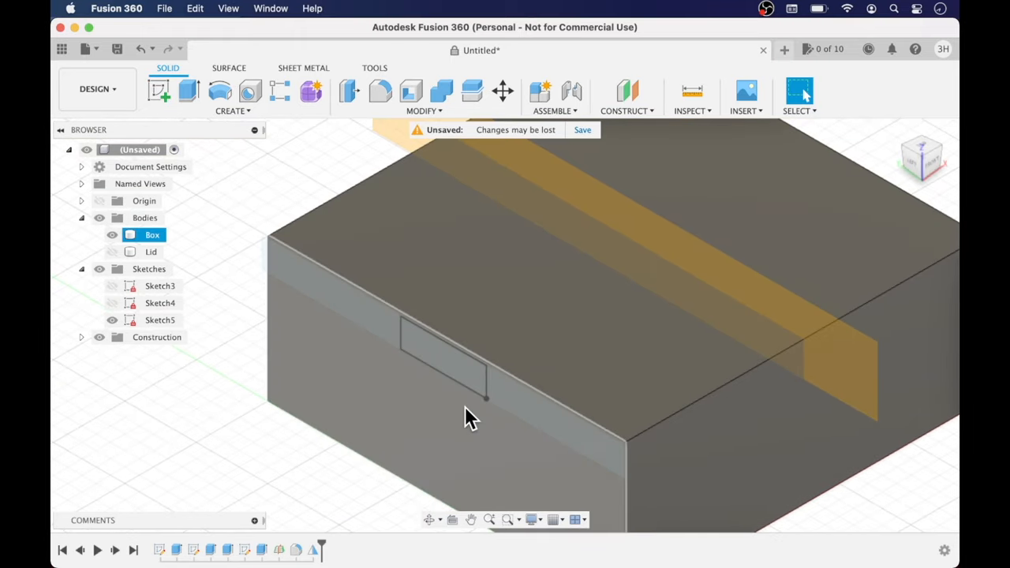
{"action": "key", "text": "e"}
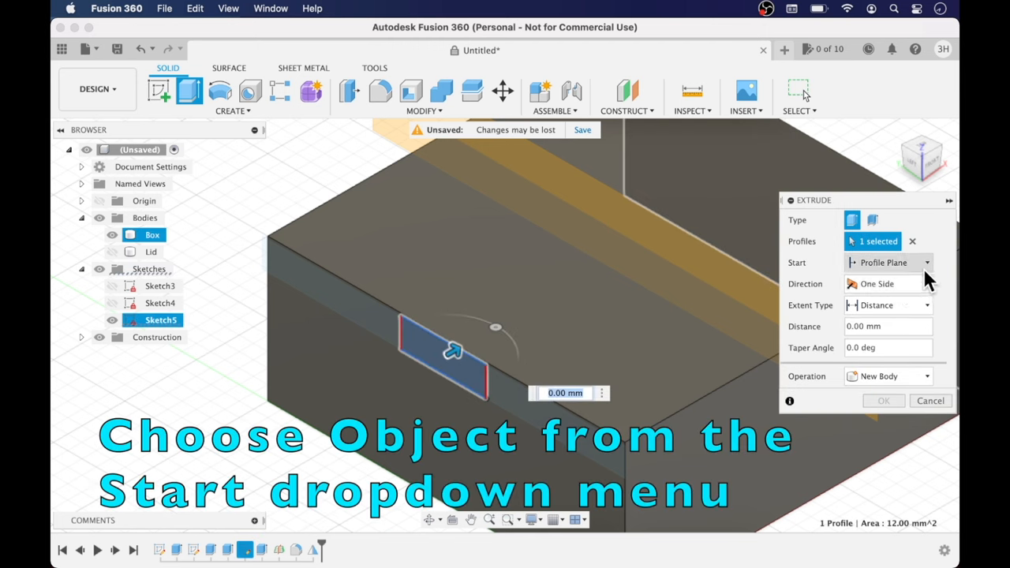
- Cut the notch 2 mm deep at a −45° taper, starting from the box's wall face
{"action": "left_click", "coordinate": [887, 262]}
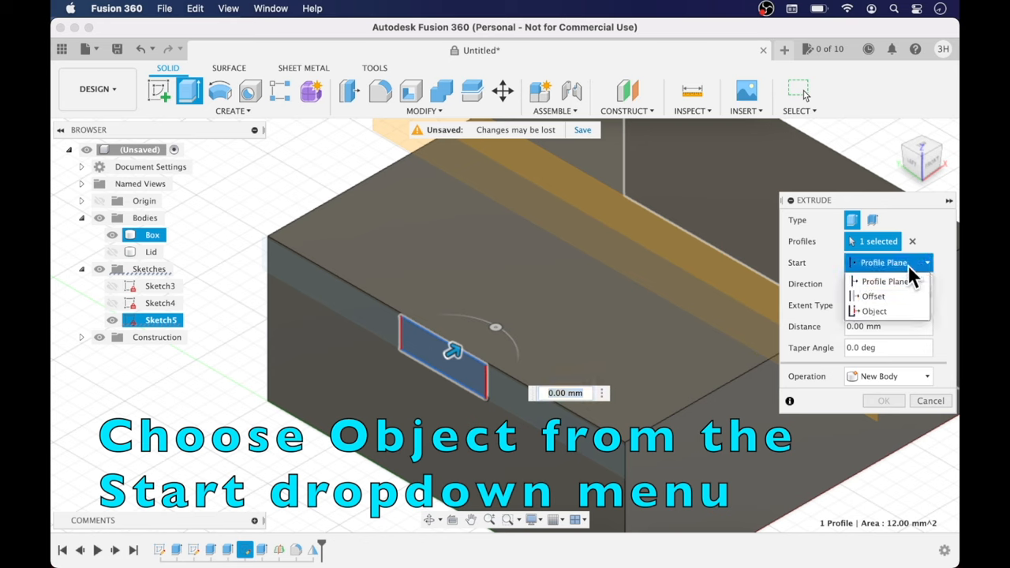
{"action": "left_click", "coordinate": [874, 311]}
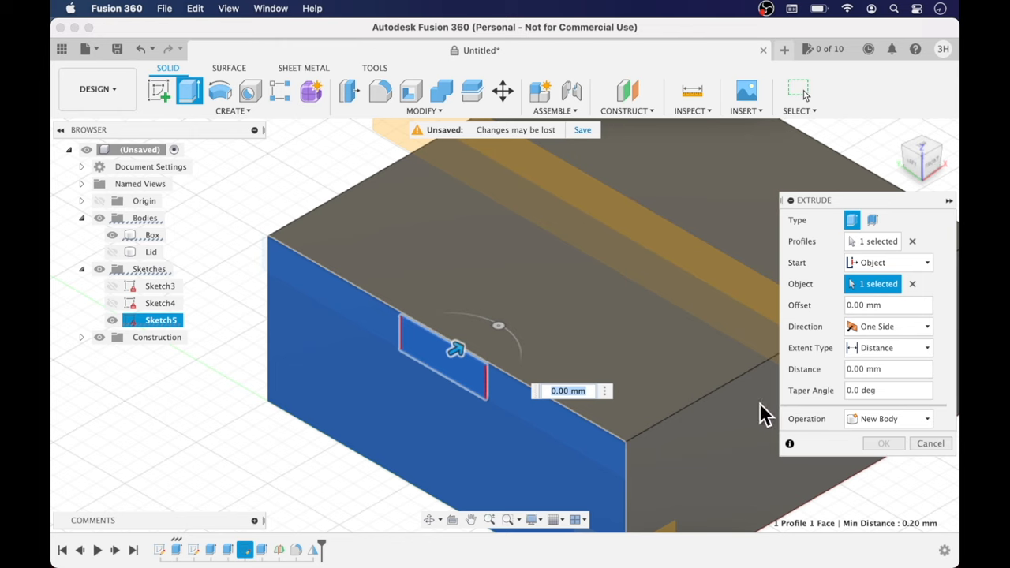
{"action": "left_click", "coordinate": [876, 368]}
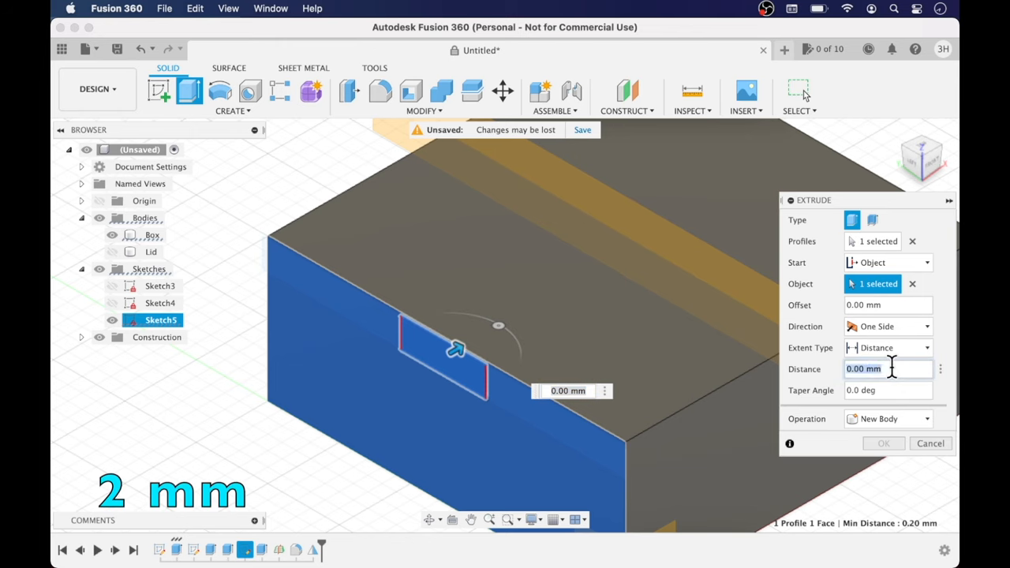
{"action": "type", "text": "2"}
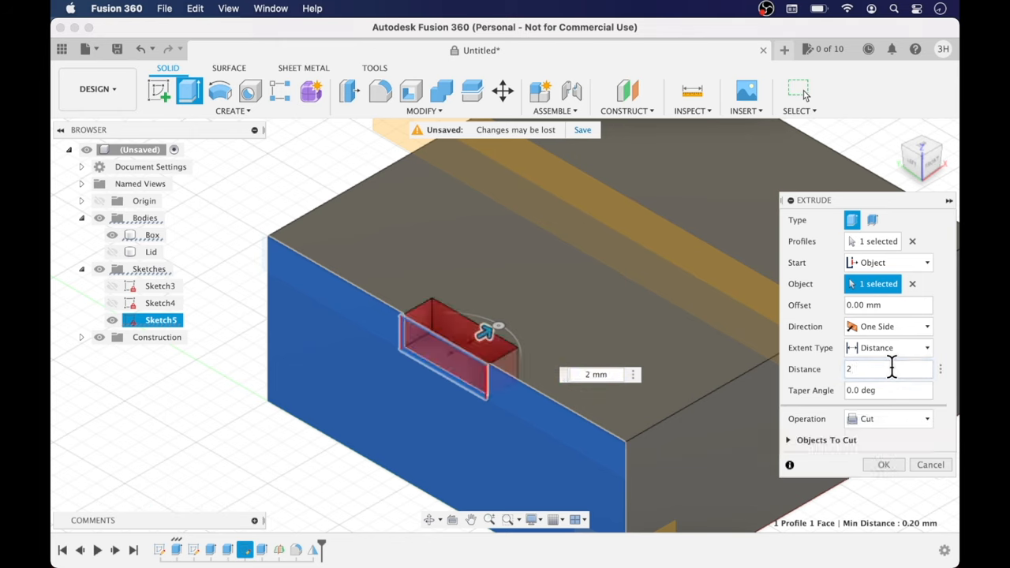
{"action": "left_click", "coordinate": [884, 389]}
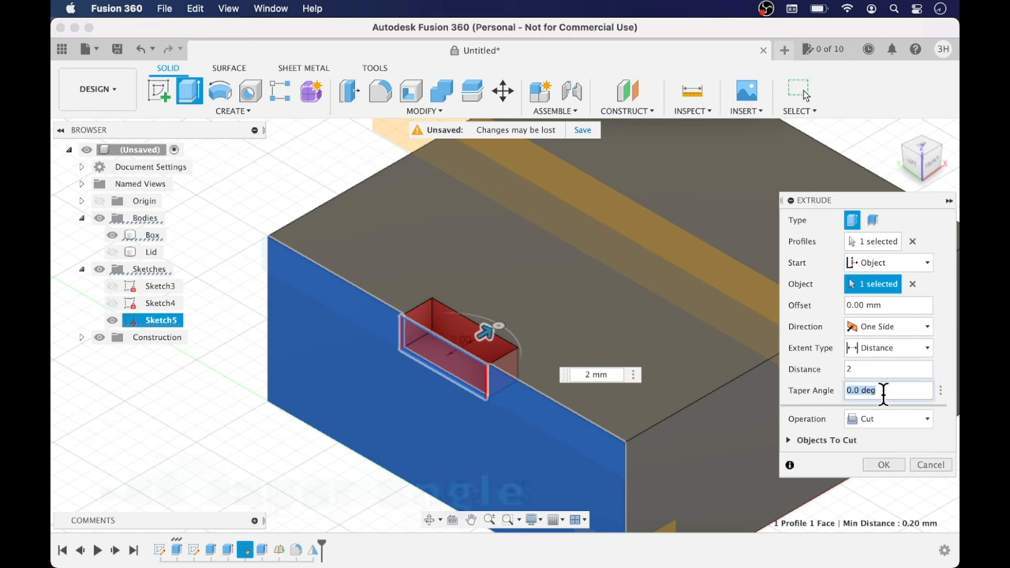
{"action": "type", "text": "-45"}
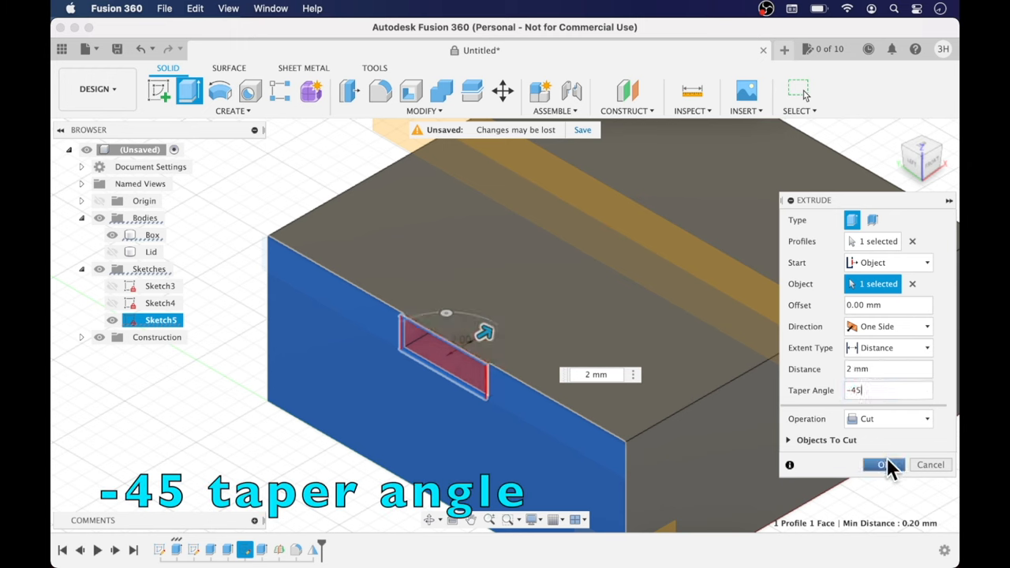
{"action": "left_click", "coordinate": [882, 465]}
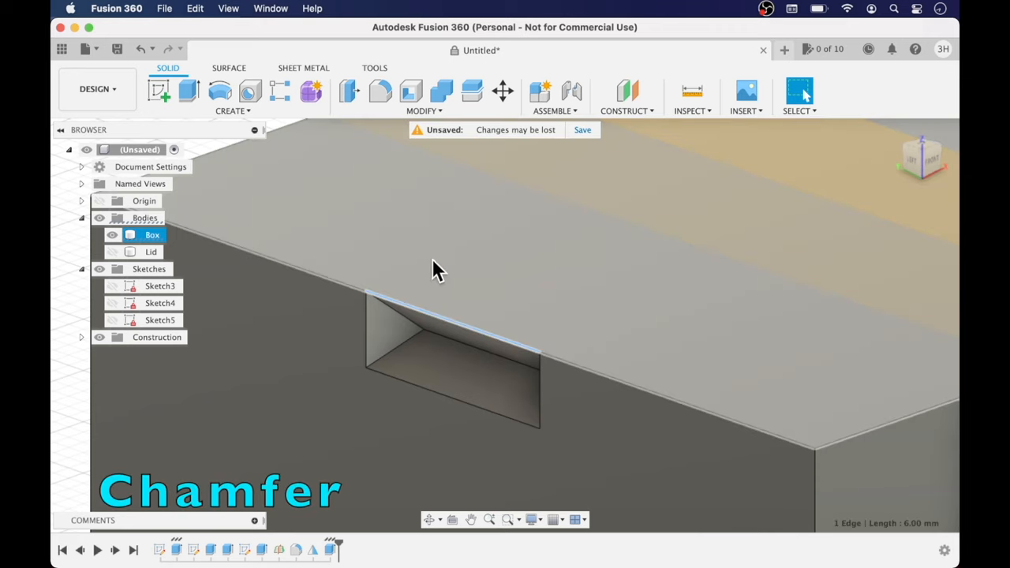
- Apply a 0.6 mm chamfer to the notch's top edge
{"action": "left_click", "coordinate": [424, 111]}
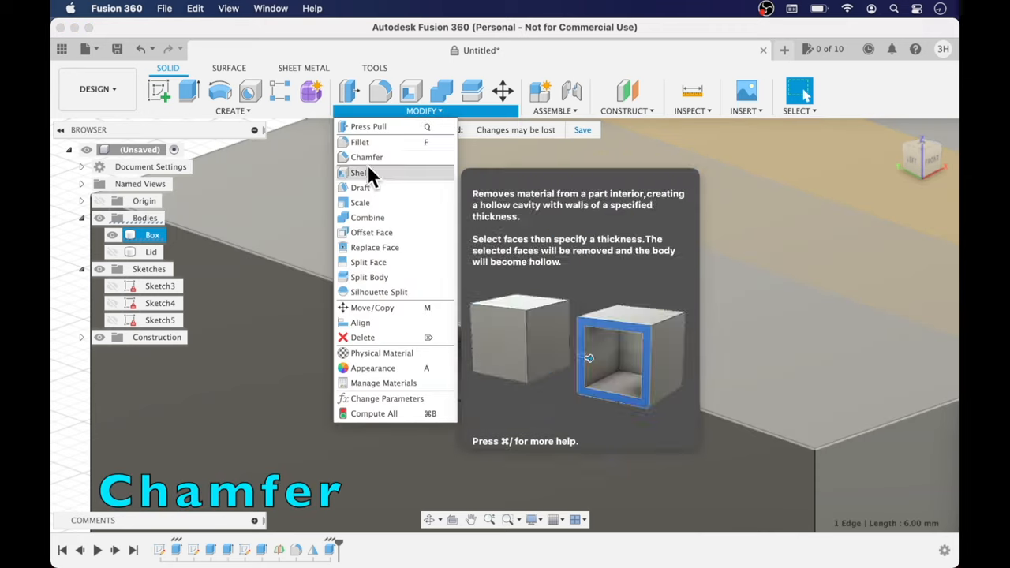
{"action": "left_click", "coordinate": [366, 157]}
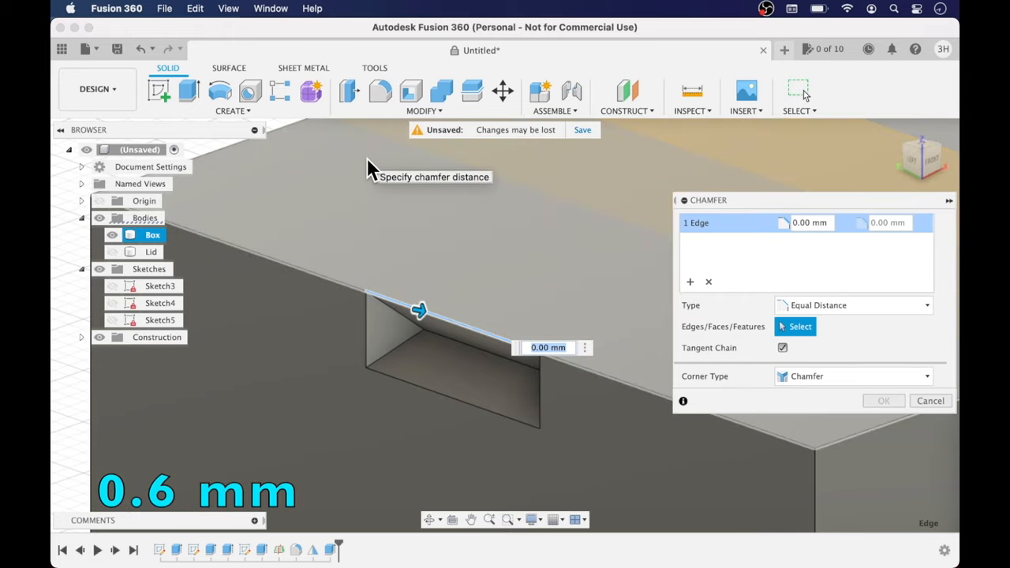
{"action": "type", "text": "0.6"}
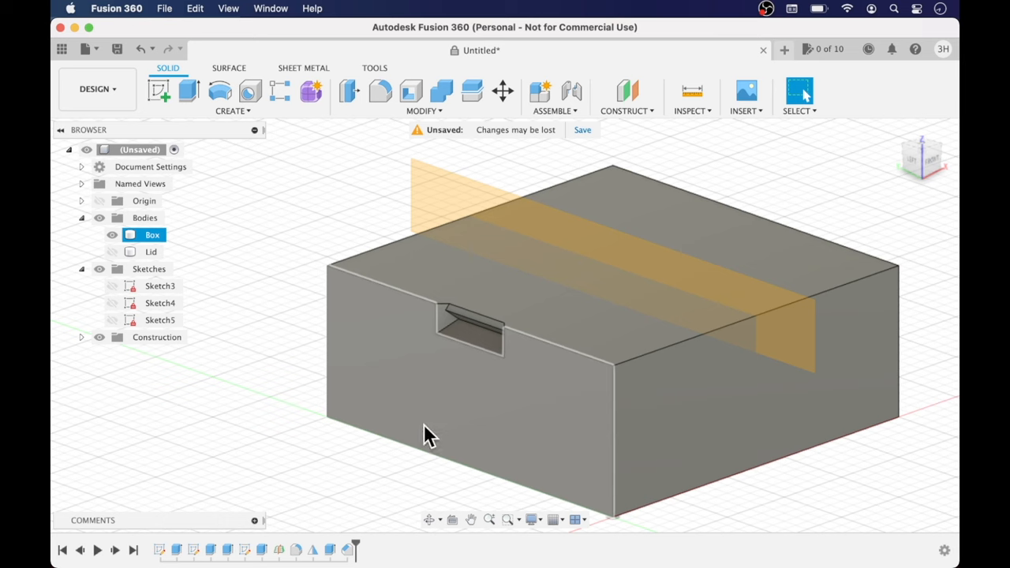
- Mirror the chamfered notch faces across the midplane onto the opposite side wall
{"action": "left_click", "coordinate": [232, 98]}
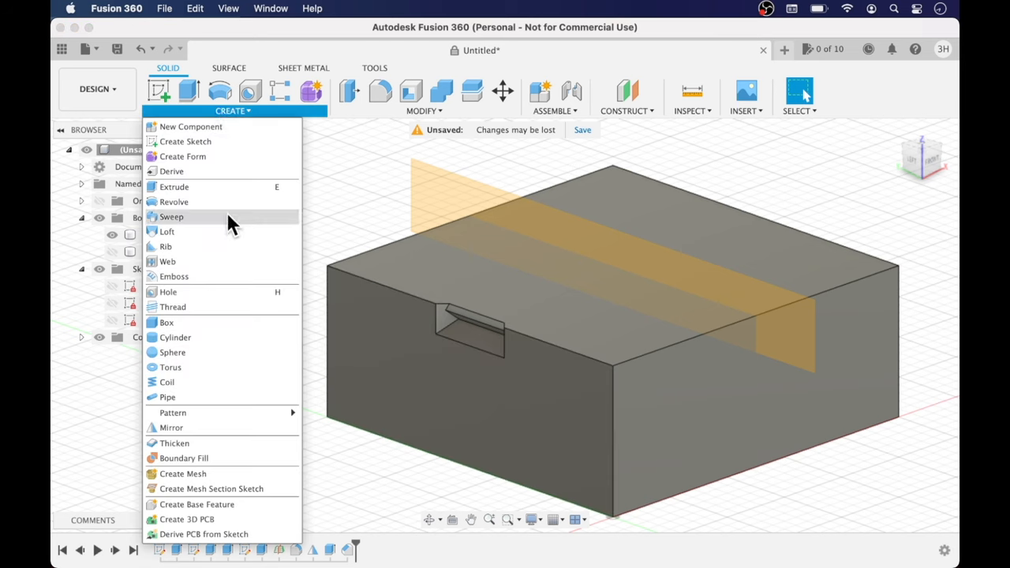
{"action": "mouse_move", "coordinate": [172, 427]}
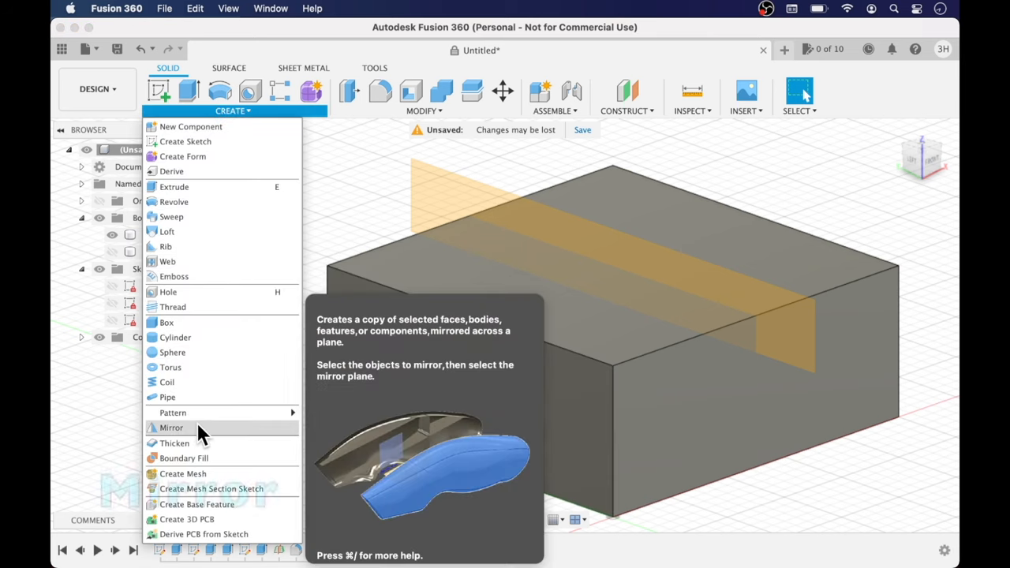
{"action": "left_click", "coordinate": [171, 427]}
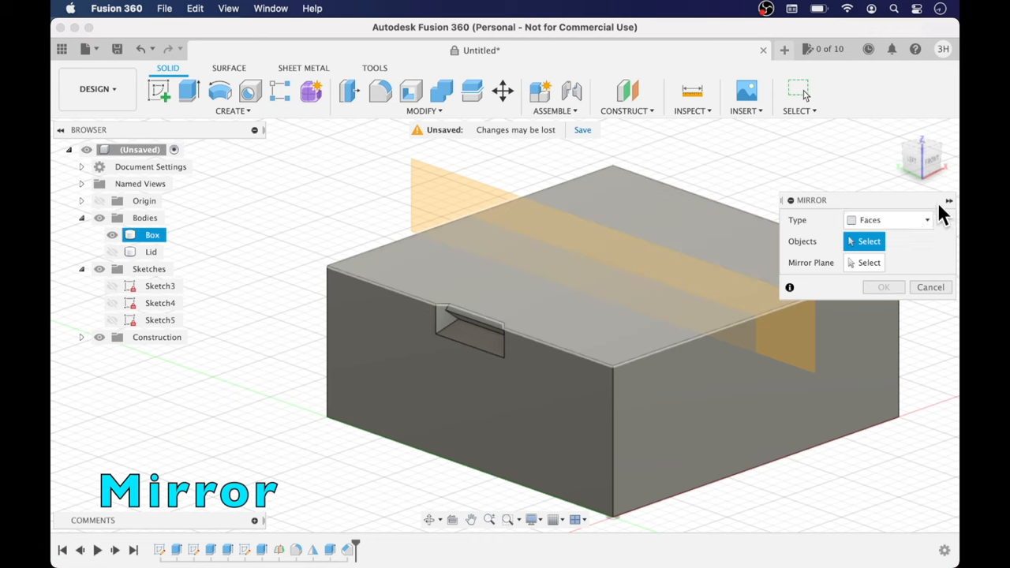
{"action": "left_click", "coordinate": [886, 219]}
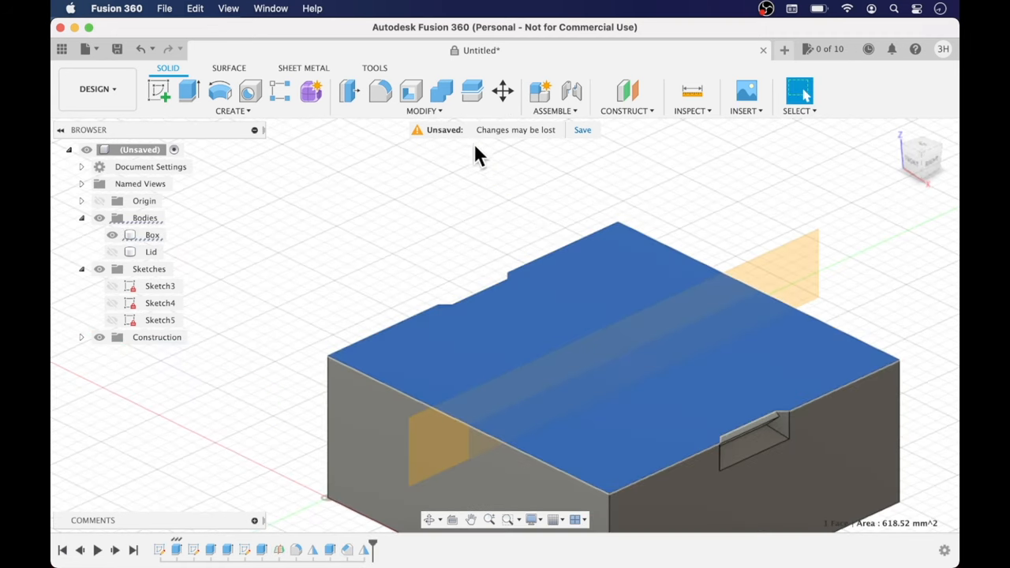
- Shell the box from its top face with a 2 mm inside wall thickness
{"action": "left_click", "coordinate": [410, 90]}
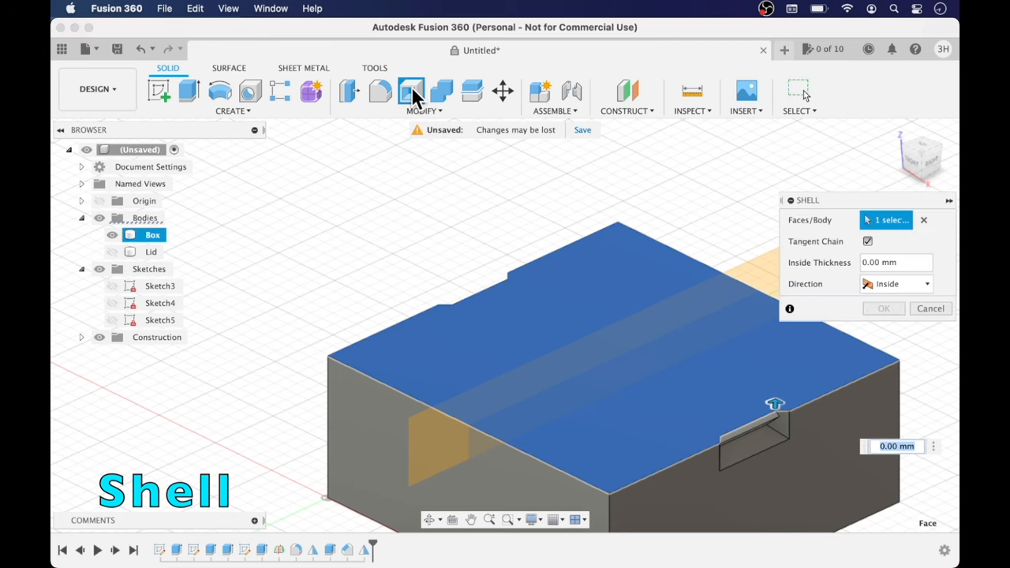
{"action": "left_click", "coordinate": [891, 262]}
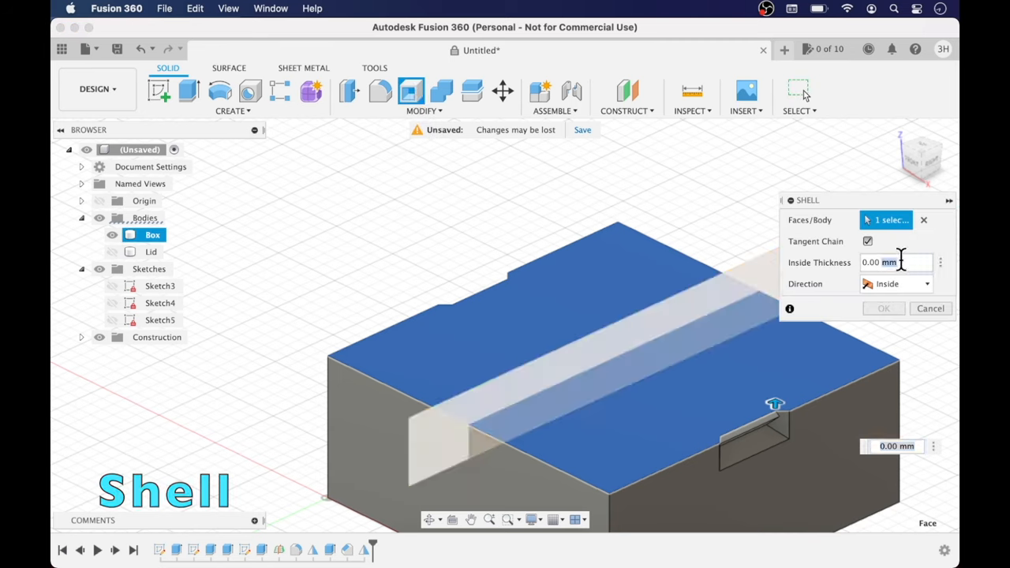
{"action": "type", "text": "3"}
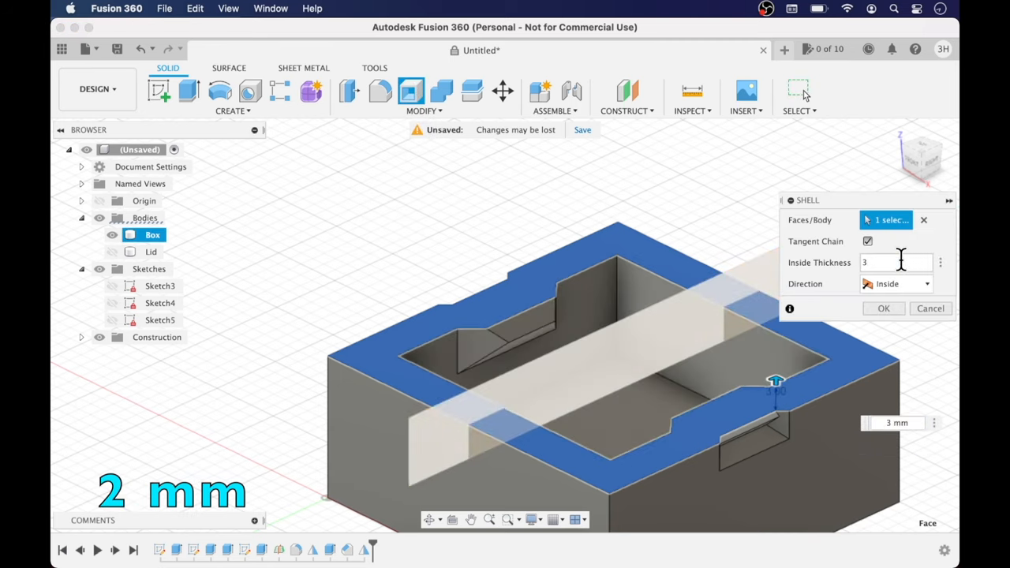
{"action": "type", "text": "2"}
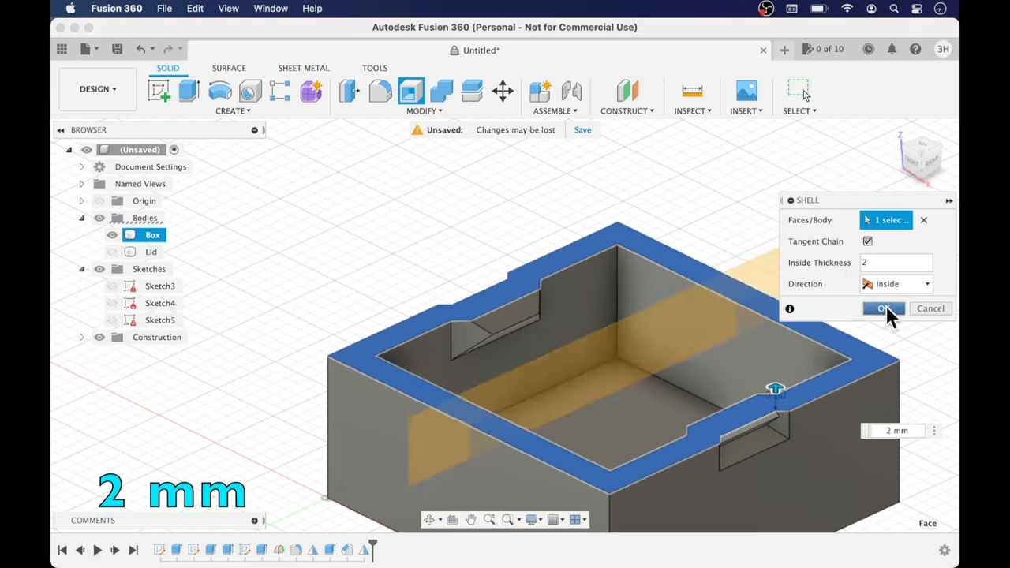
{"action": "left_click", "coordinate": [882, 308]}
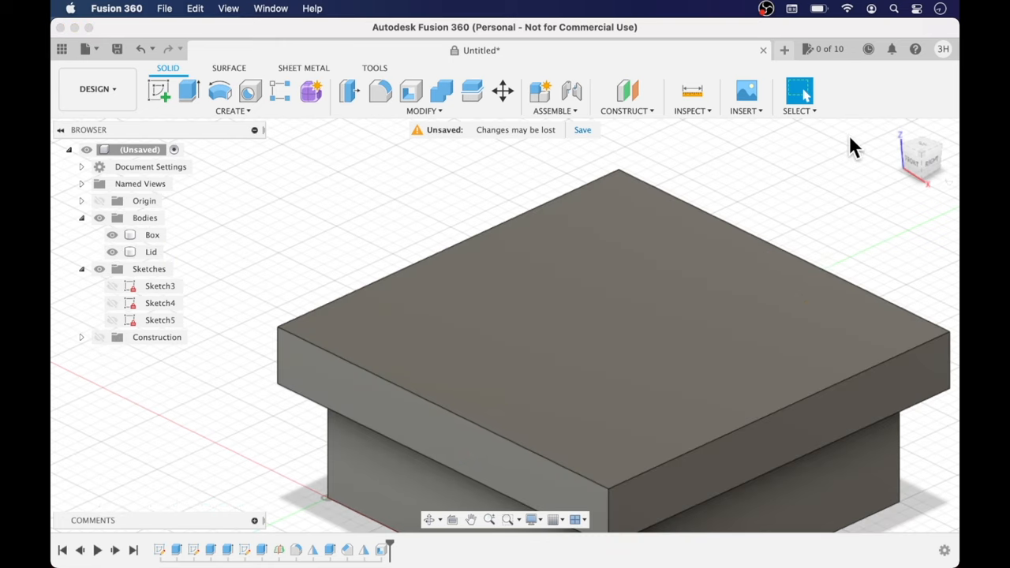
- Cut a section analysis through box and lid at about -16 mm, viewed from the front
{"action": "left_click", "coordinate": [691, 111]}
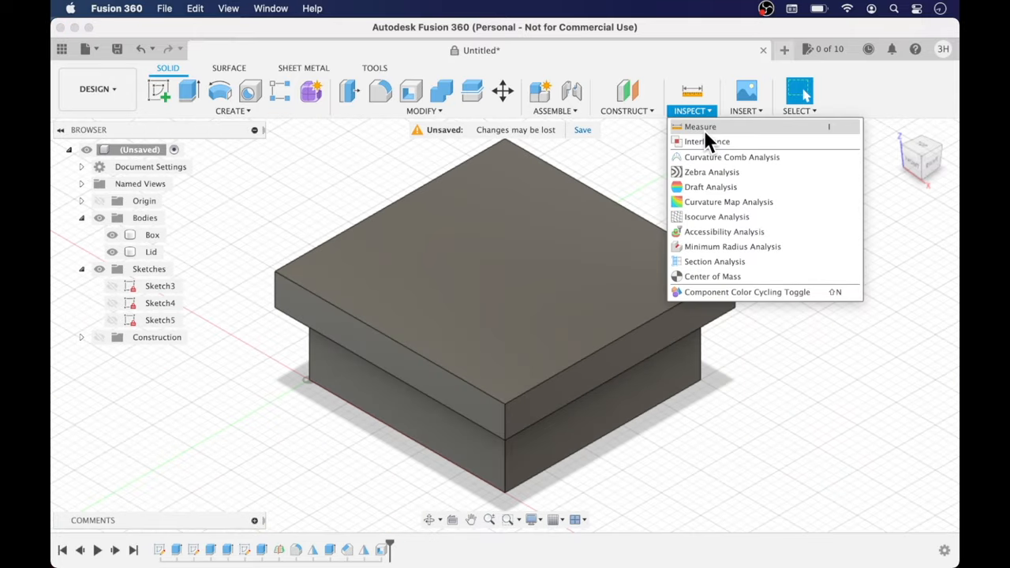
{"action": "left_click", "coordinate": [714, 261]}
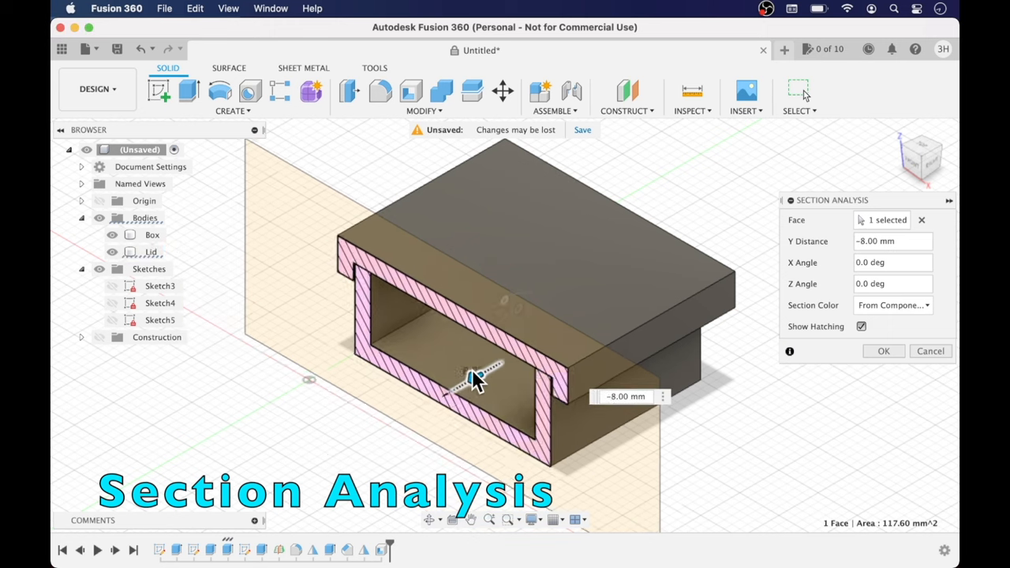
{"action": "left_click_drag", "start_coordinate": [477, 379], "coordinate": [547, 335]}
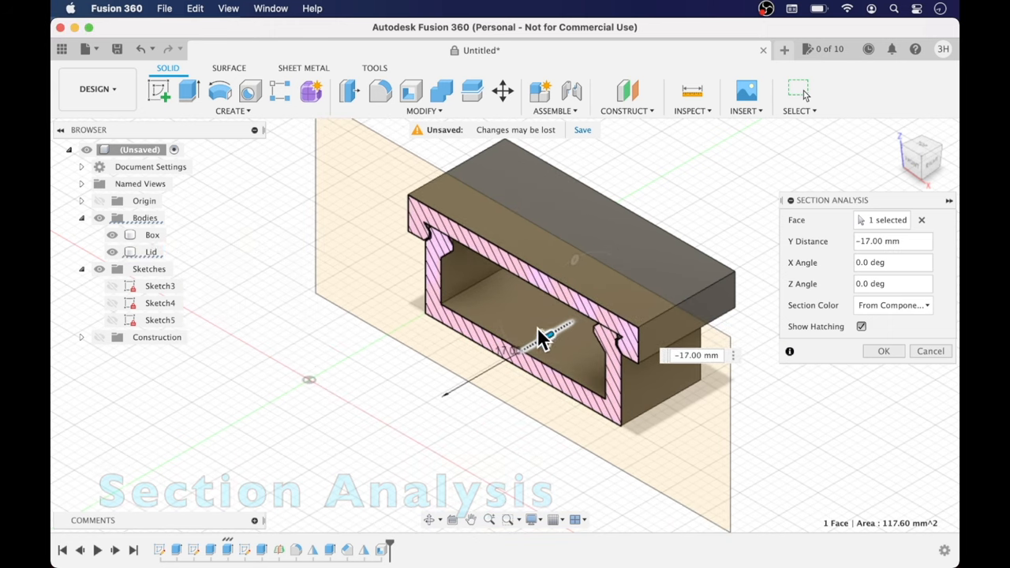
{"action": "left_click_drag", "start_coordinate": [553, 331], "coordinate": [536, 342]}
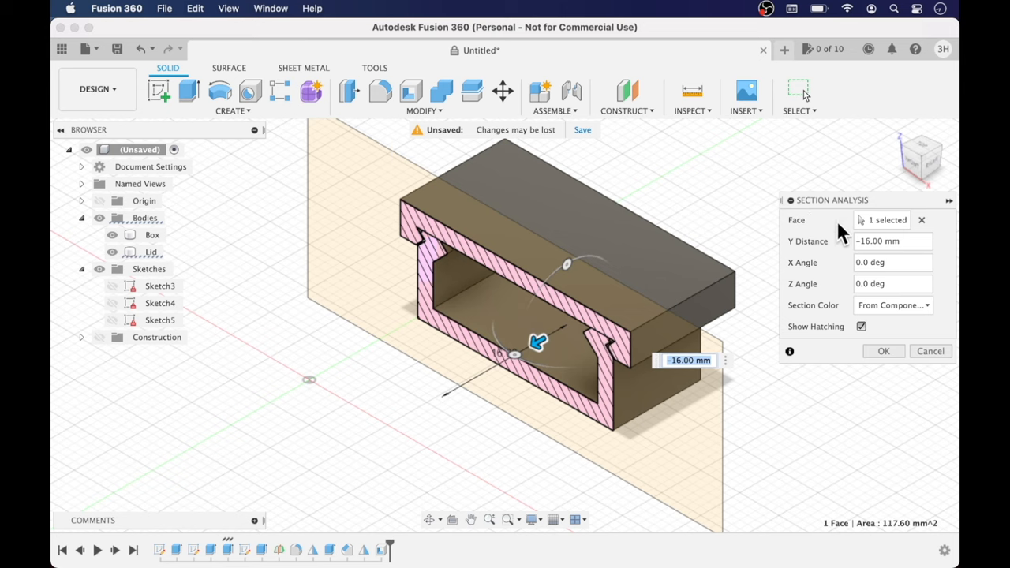
{"action": "left_click", "coordinate": [883, 351]}
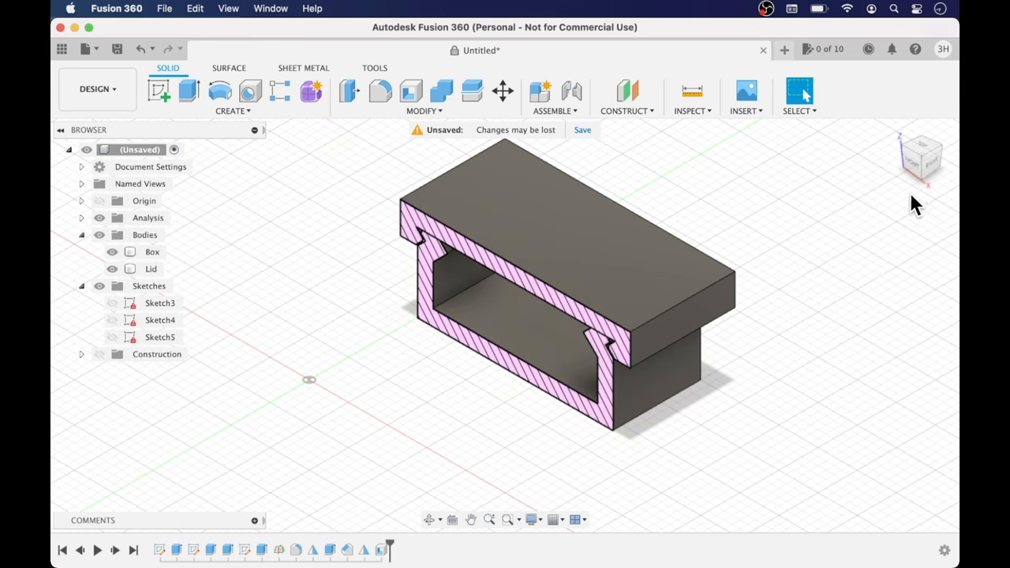
{"action": "left_click", "coordinate": [922, 156]}
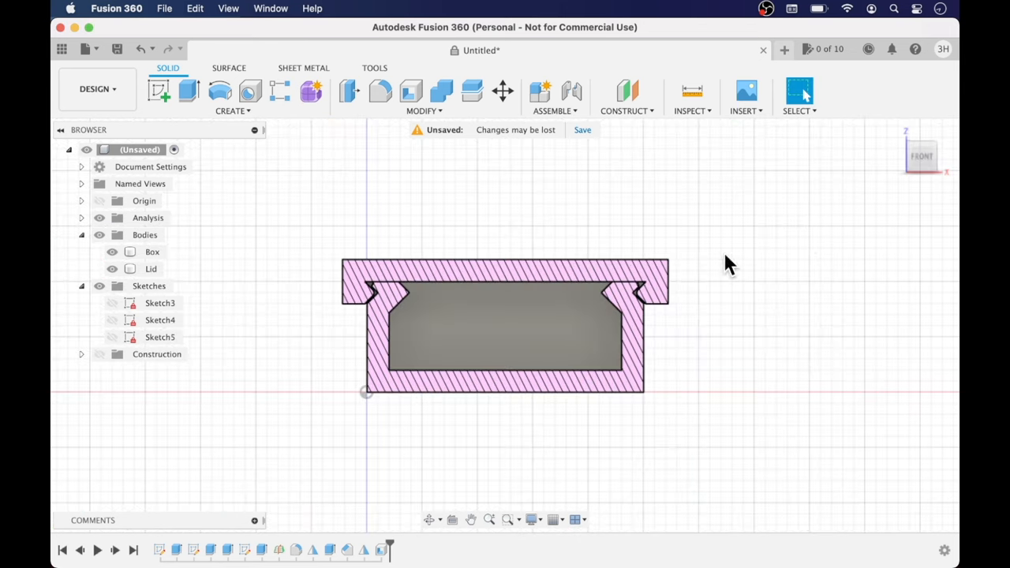